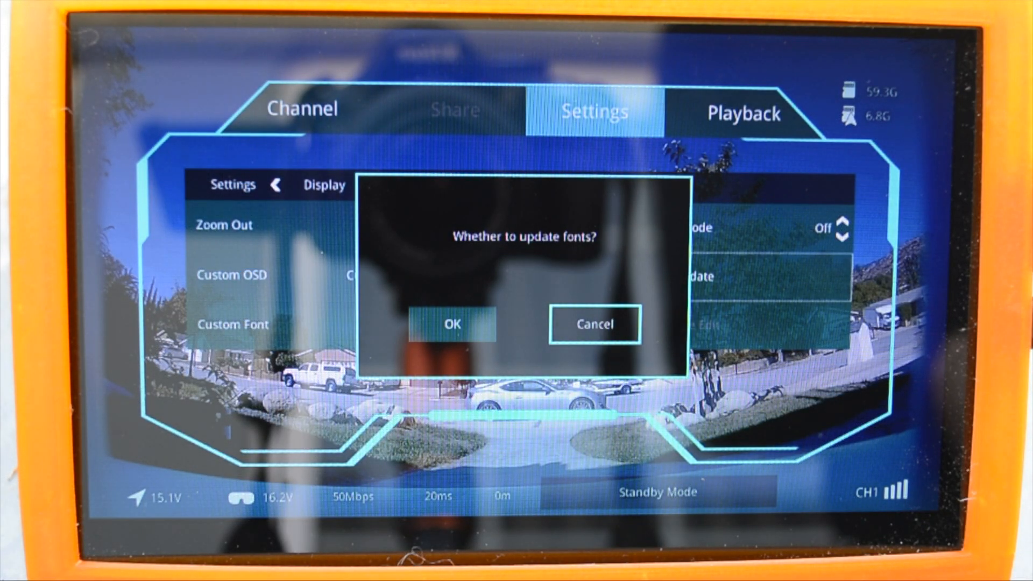
Confirm the custom font update, then exit Settings to view the gold_large live OSD
click(594, 325)
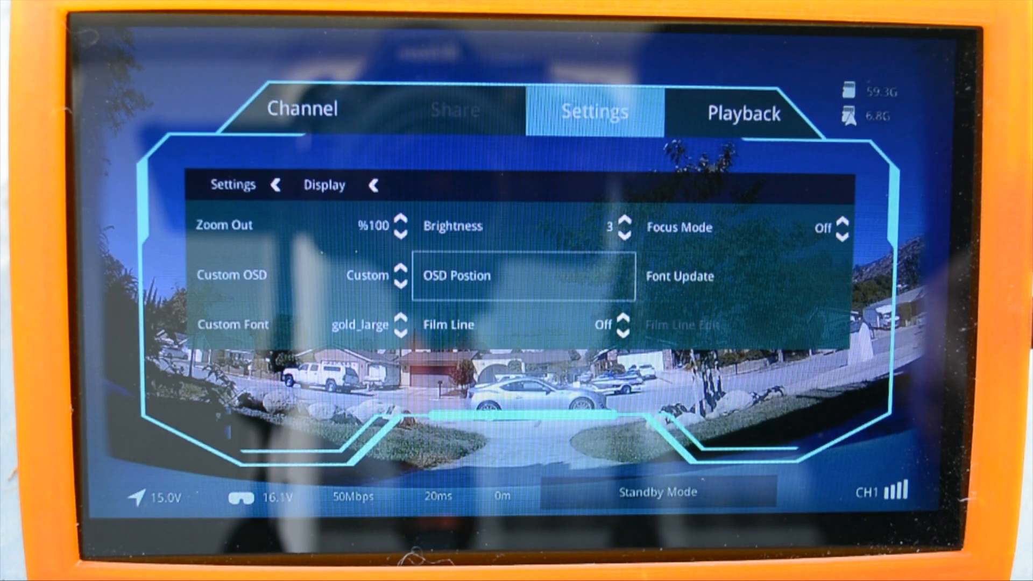
click(593, 112)
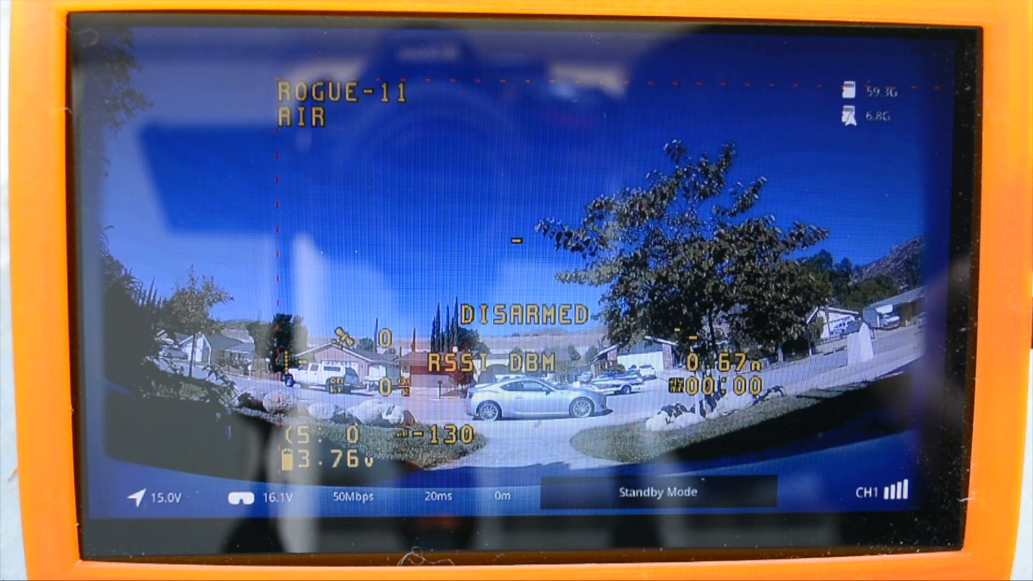